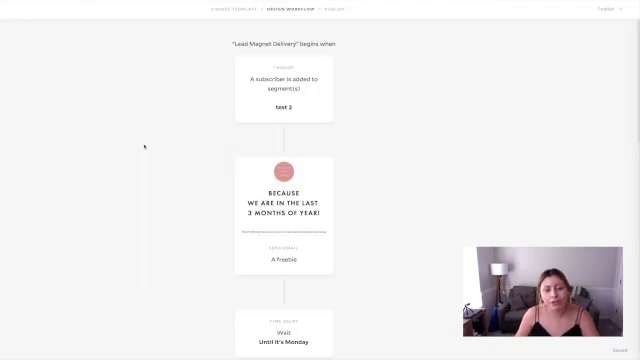
pyautogui.moveTo(388, 103)
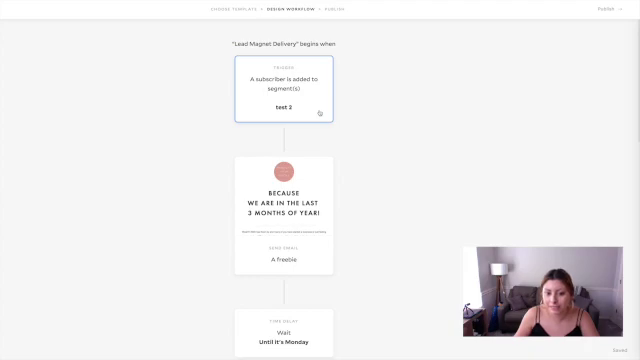
# Open the Trigger panel to check which segment starts the workflow.
pyautogui.click(284, 90)
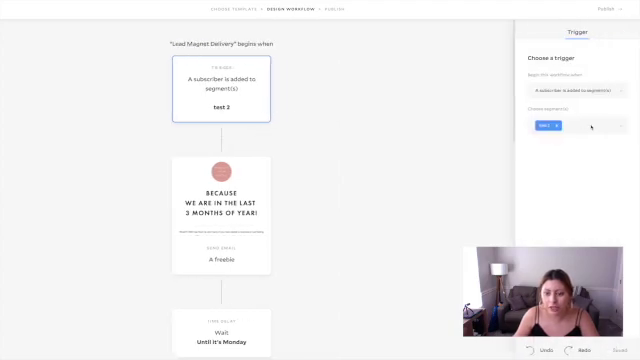
pyautogui.click(593, 126)
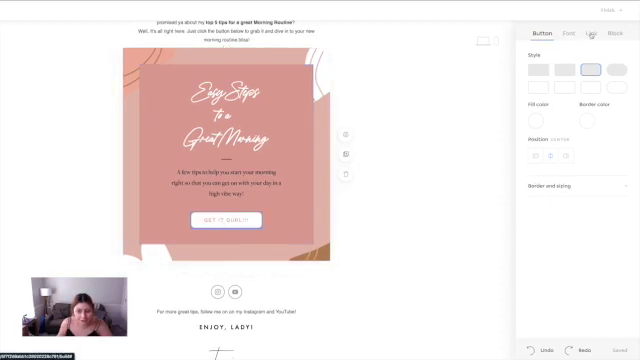
# Check the Google Drive link behind the freebie email's GET IT GURL!!! button.
pyautogui.click(579, 35)
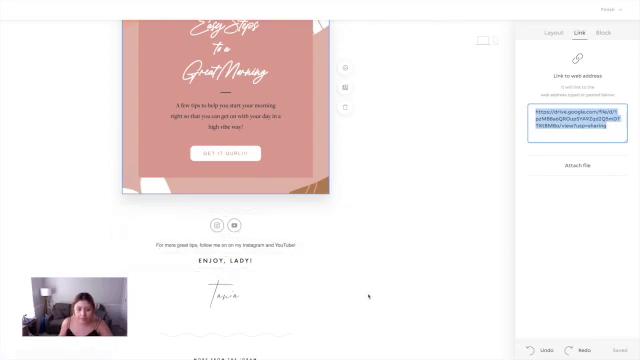
pyautogui.scroll(-3)
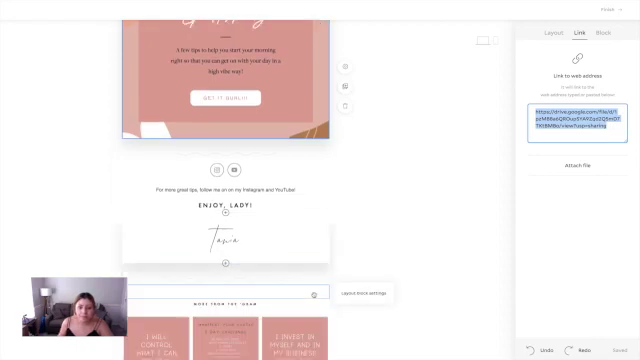
pyautogui.scroll(-3)
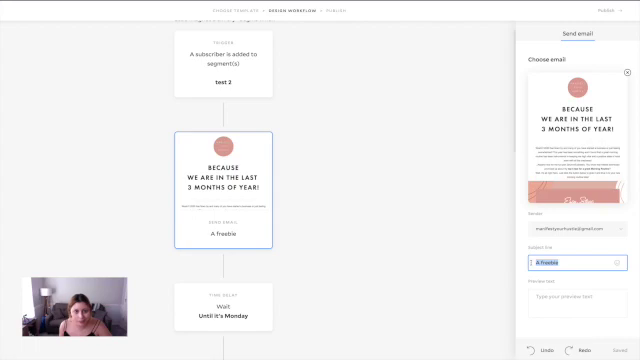
# Set the subject to 'Hey Gurl! Here's your guide to 5 easy ways to start your morning right'.
pyautogui.write("Hey Gurl! Here's your guide to 5 easy ways to start your morning right")
pyautogui.click(577, 301)
pyautogui.write('Hi! Here is your guid so that you can a productive day! :-)')
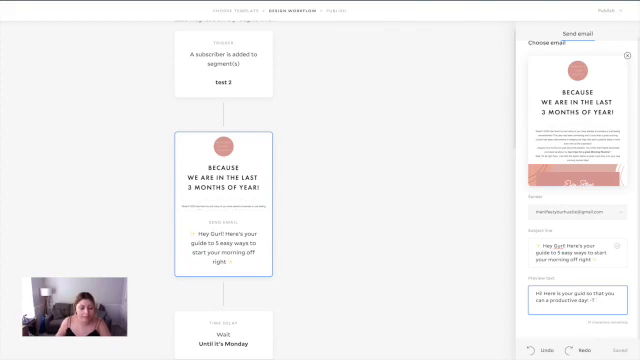
# Scroll down the workflow canvas to the Time delay step after the freebie email.
pyautogui.scroll(-3)
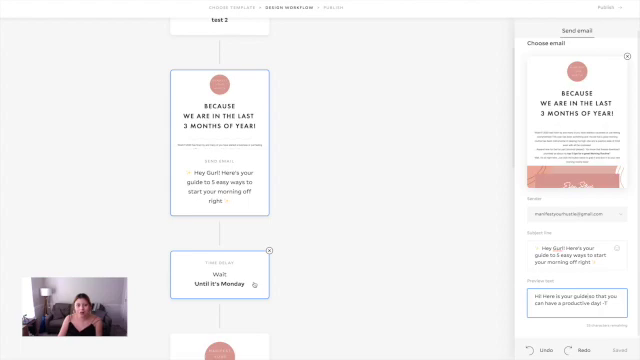
pyautogui.scroll(-3)
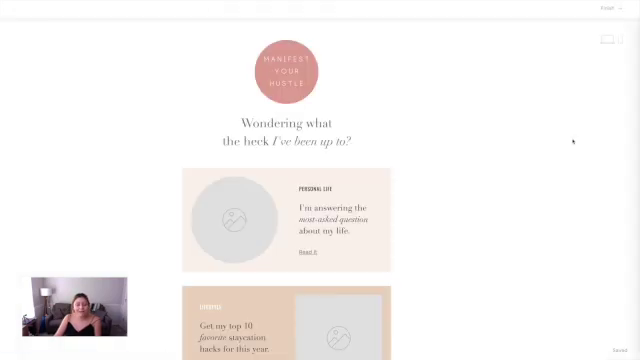
# Scroll through the 'Wondering what the heck' email to its 'Busy, right?' paragraph and sign-off.
pyautogui.scroll(-3)
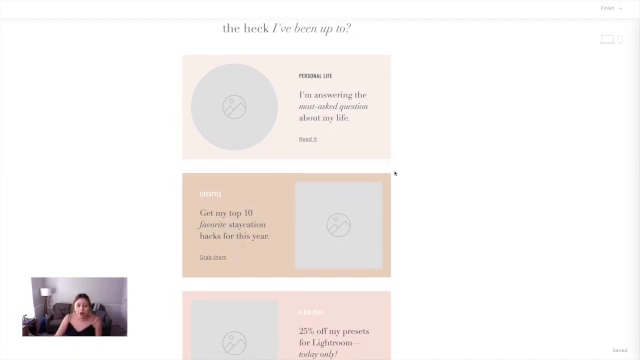
pyautogui.scroll(-3)
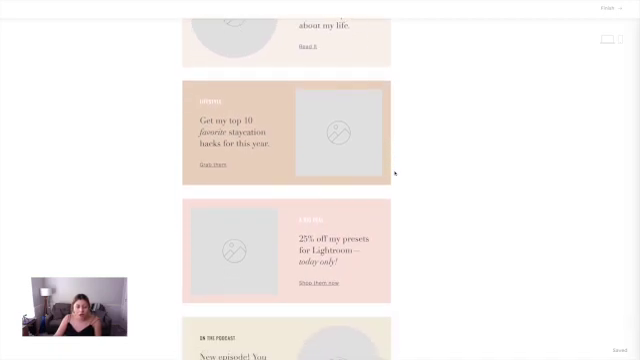
pyautogui.scroll(-3)
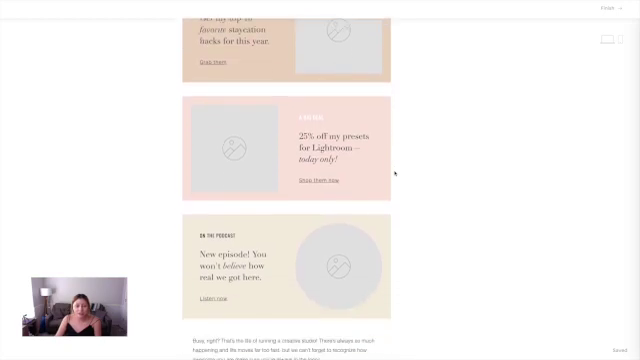
pyautogui.scroll(-3)
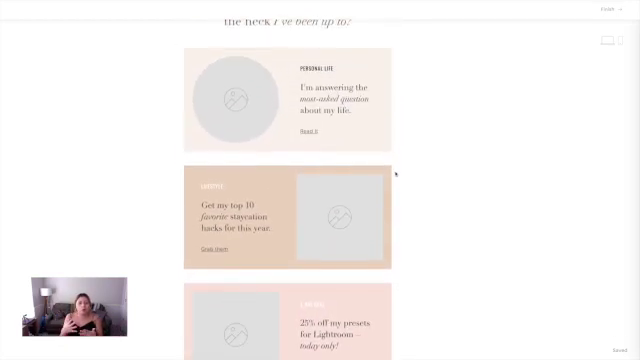
pyautogui.scroll(3)
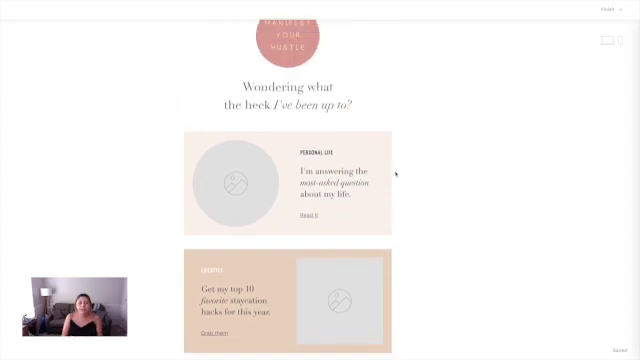
pyautogui.scroll(-3)
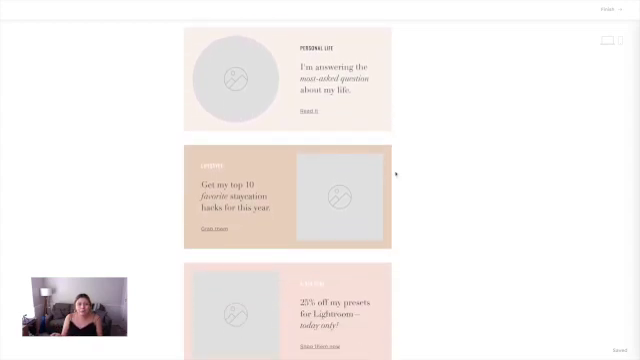
pyautogui.scroll(-3)
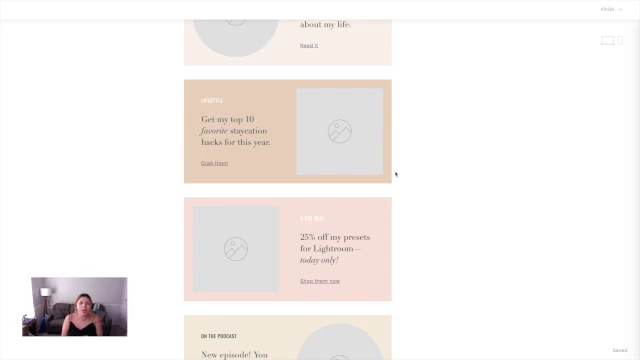
pyautogui.scroll(-3)
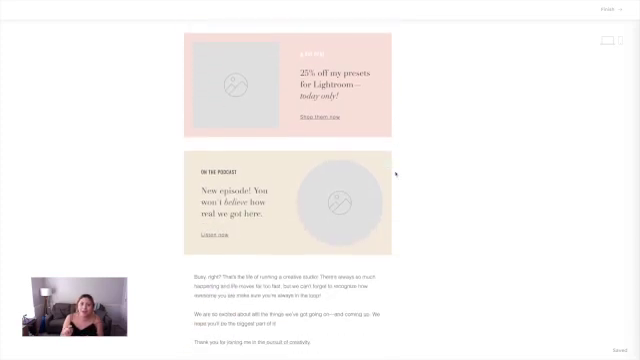
pyautogui.scroll(-3)
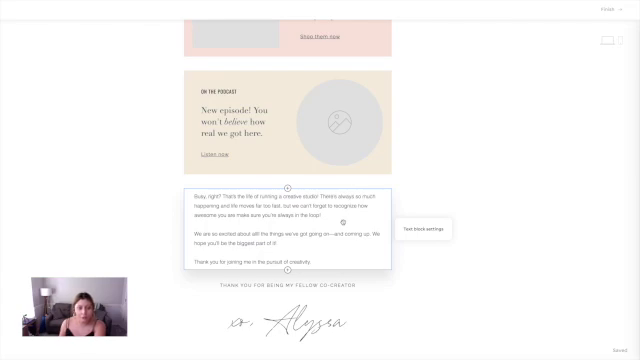
pyautogui.scroll(-3)
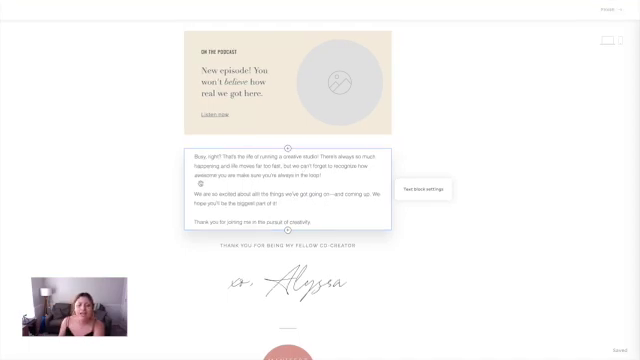
pyautogui.scroll(-3)
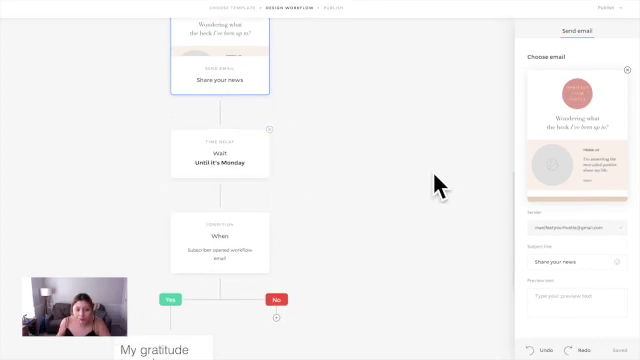
# Select the 'My gratitude runs deep' email step on the condition's Yes branch.
pyautogui.scroll(-3)
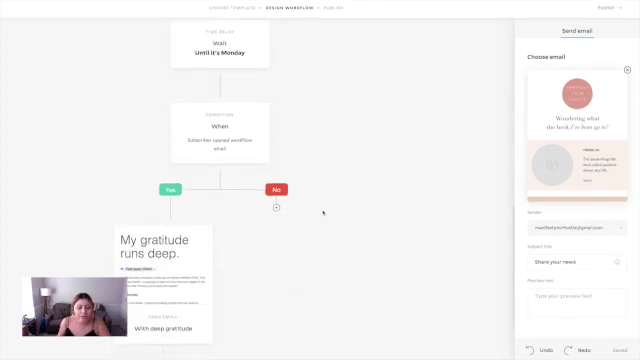
pyautogui.click(215, 130)
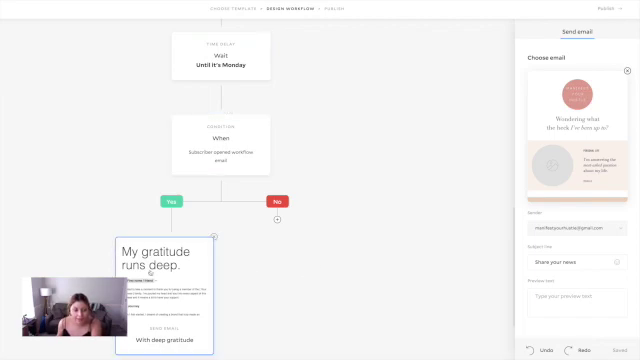
pyautogui.scroll(-3)
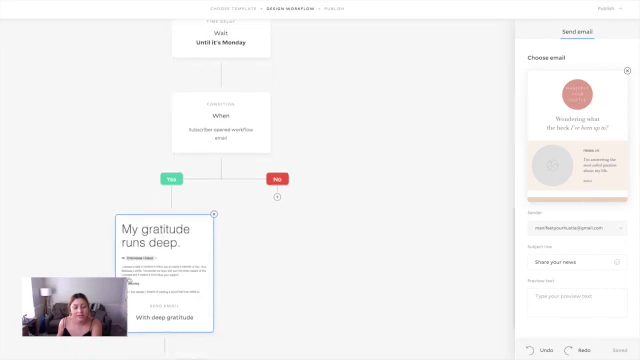
# Start a brand-new email for the send-email step on the No branch.
pyautogui.scroll(-3)
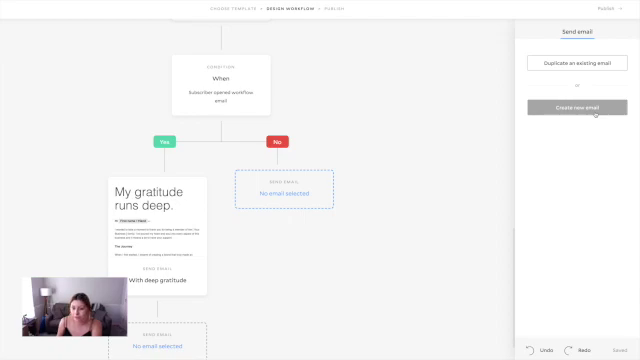
pyautogui.click(582, 107)
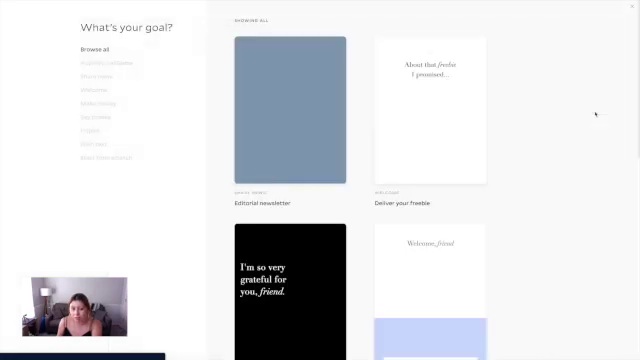
# Choose the 'Invite a response' template from the gallery for the No branch email.
pyautogui.click(92, 122)
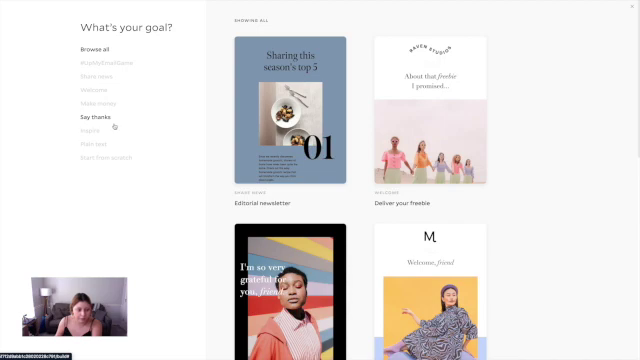
pyautogui.moveTo(92, 131)
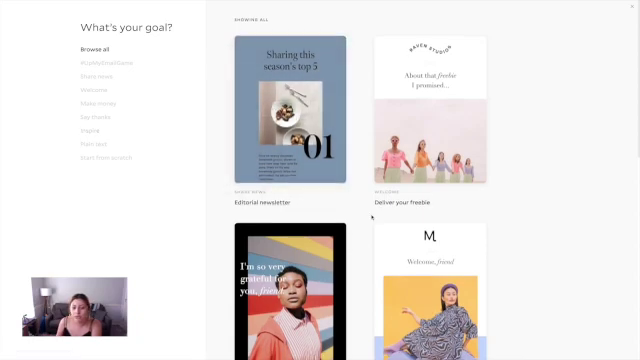
pyautogui.scroll(-3)
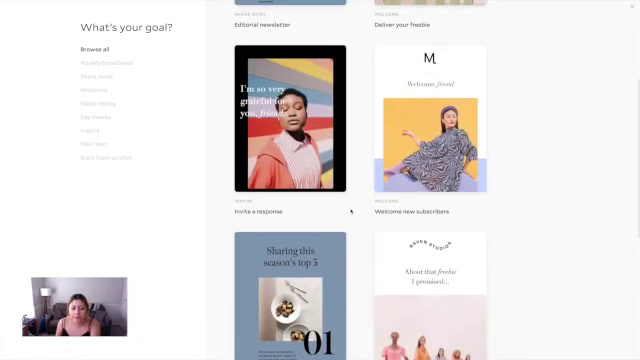
pyautogui.click(286, 115)
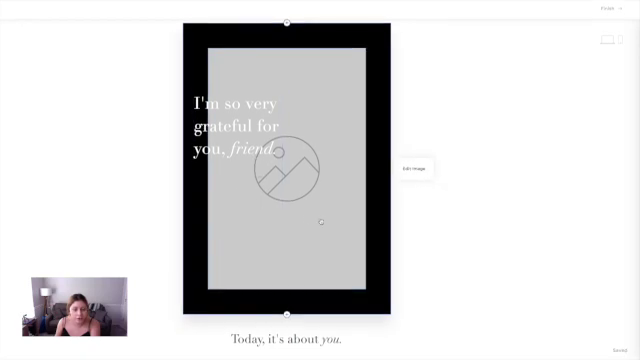
# Review the 'Invite a response' design down to its social links, then browse My emails.
pyautogui.scroll(-3)
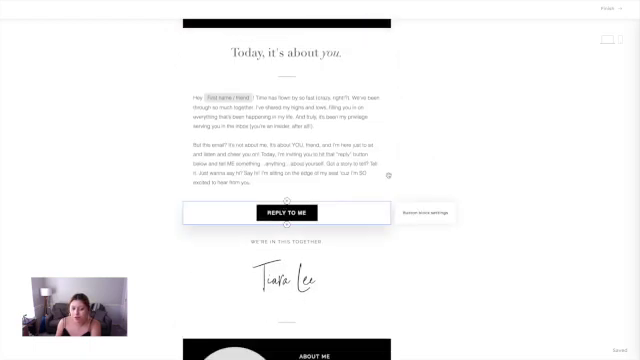
pyautogui.click(283, 120)
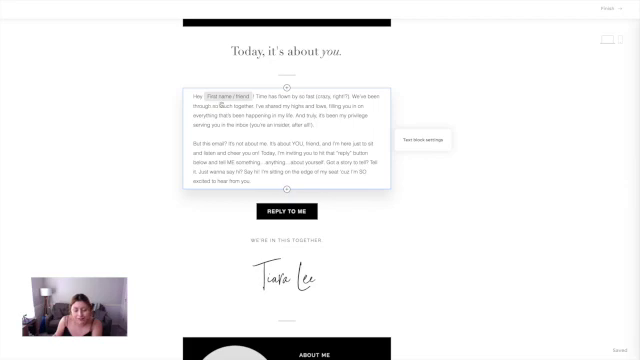
pyautogui.scroll(-3)
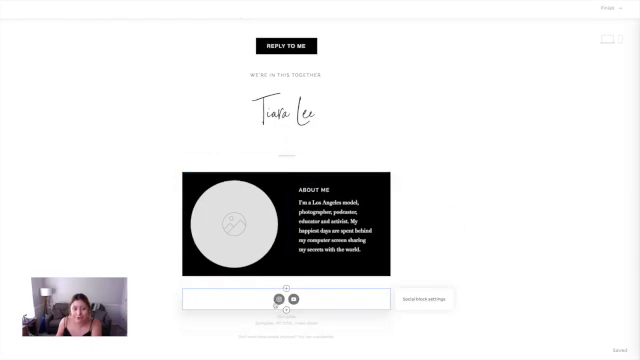
pyautogui.scroll(-3)
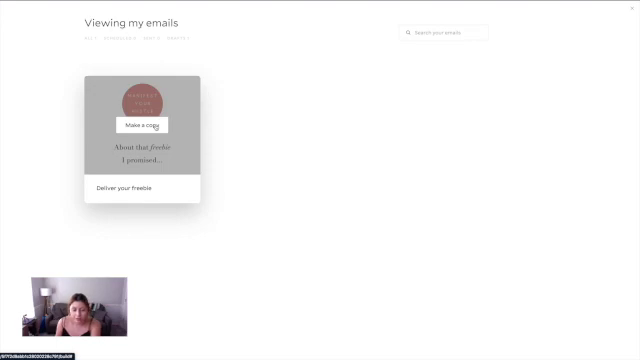
# Make a copy of the 'Deliver your freebie' email for this workflow step.
pyautogui.click(149, 125)
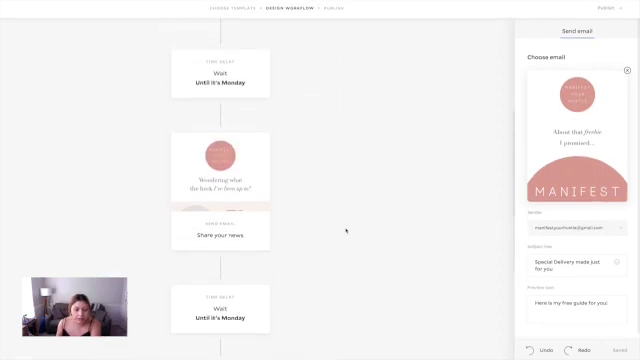
# Scroll down to the gratitude email on the Yes branch to reveal its step options.
pyautogui.scroll(-3)
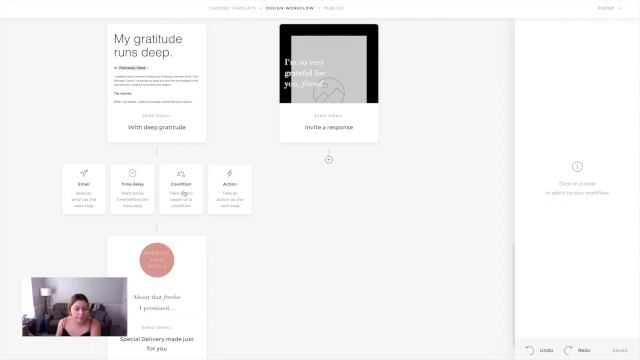
# Add a time delay after the gratitude email that waits for a certain weekday.
pyautogui.click(130, 185)
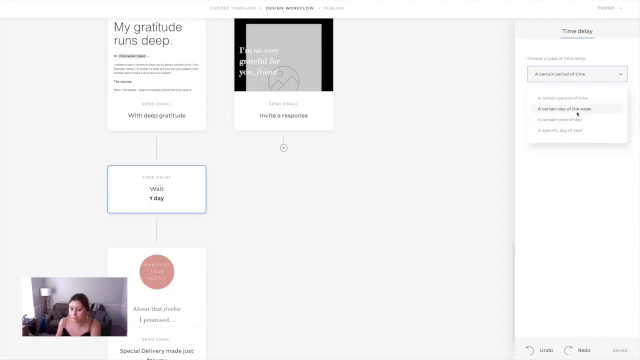
pyautogui.click(561, 102)
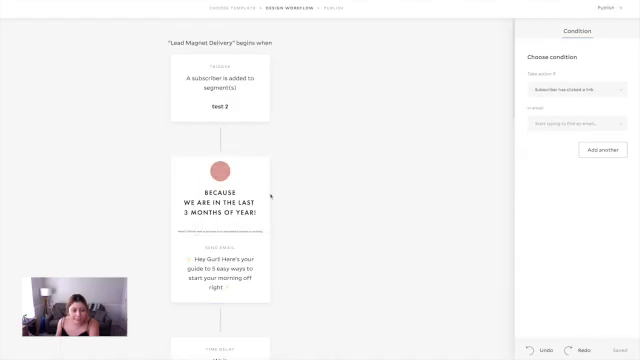
# Exit the editor to the Workflows list, confirming leaving the unpublished Lead Magnet Delivery.
pyautogui.click(224, 90)
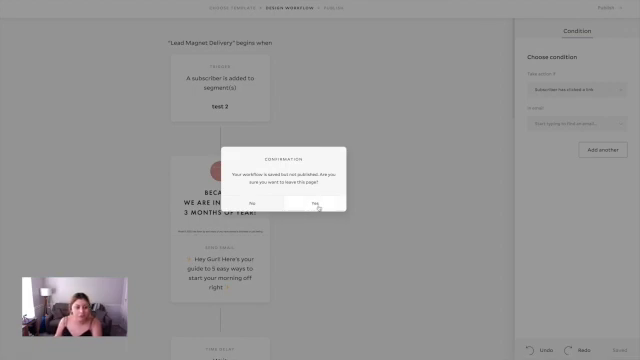
pyautogui.click(316, 204)
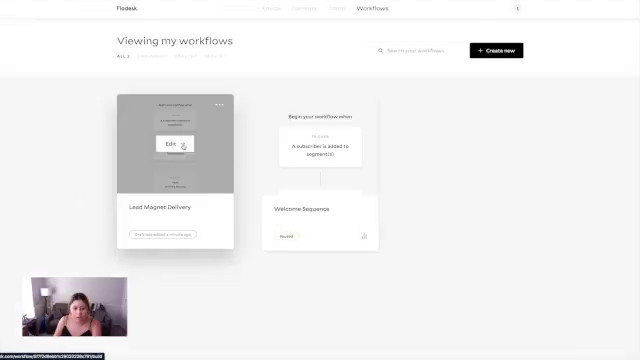